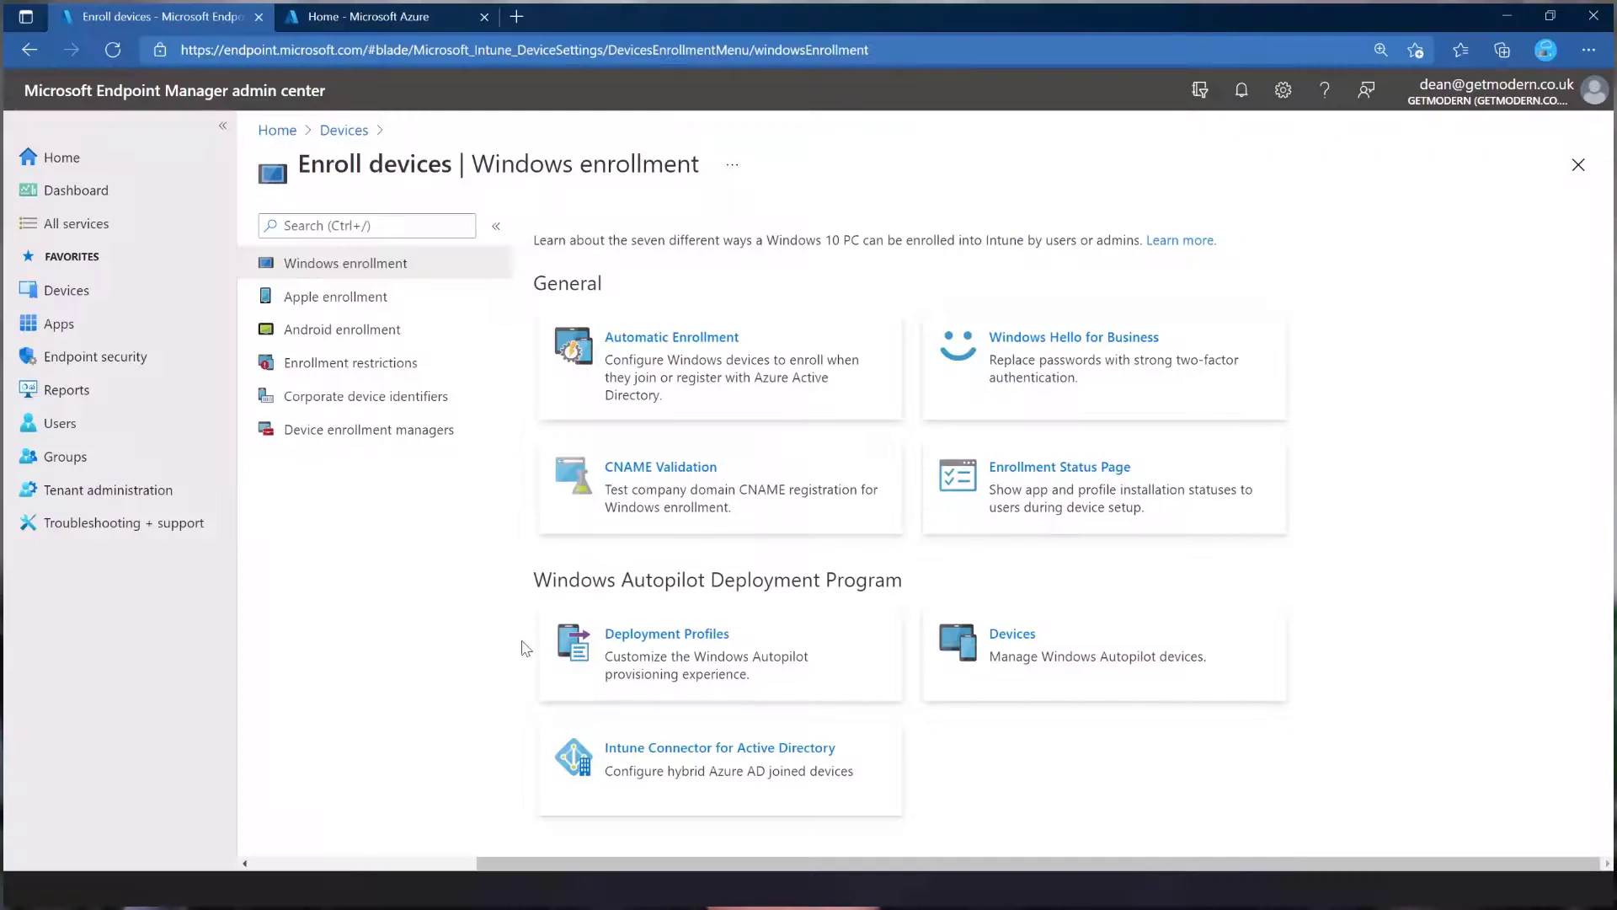
# Show the Windows Autopilot deployment profiles list, including the Cloud Only profile
pyautogui.click(666, 634)
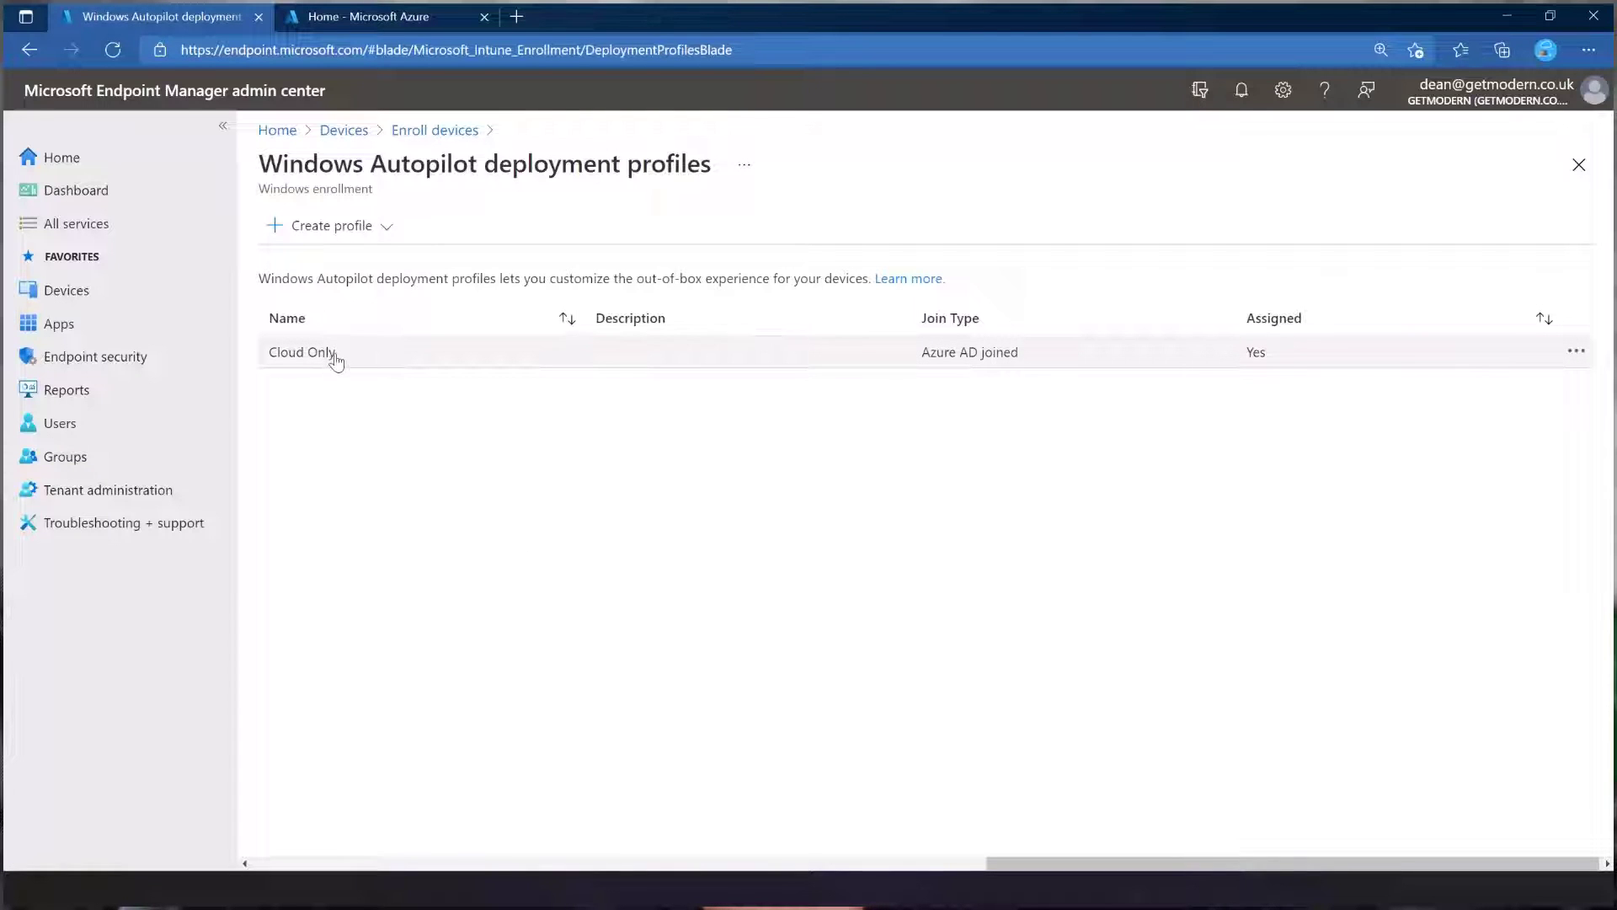
pyautogui.moveTo(359, 225)
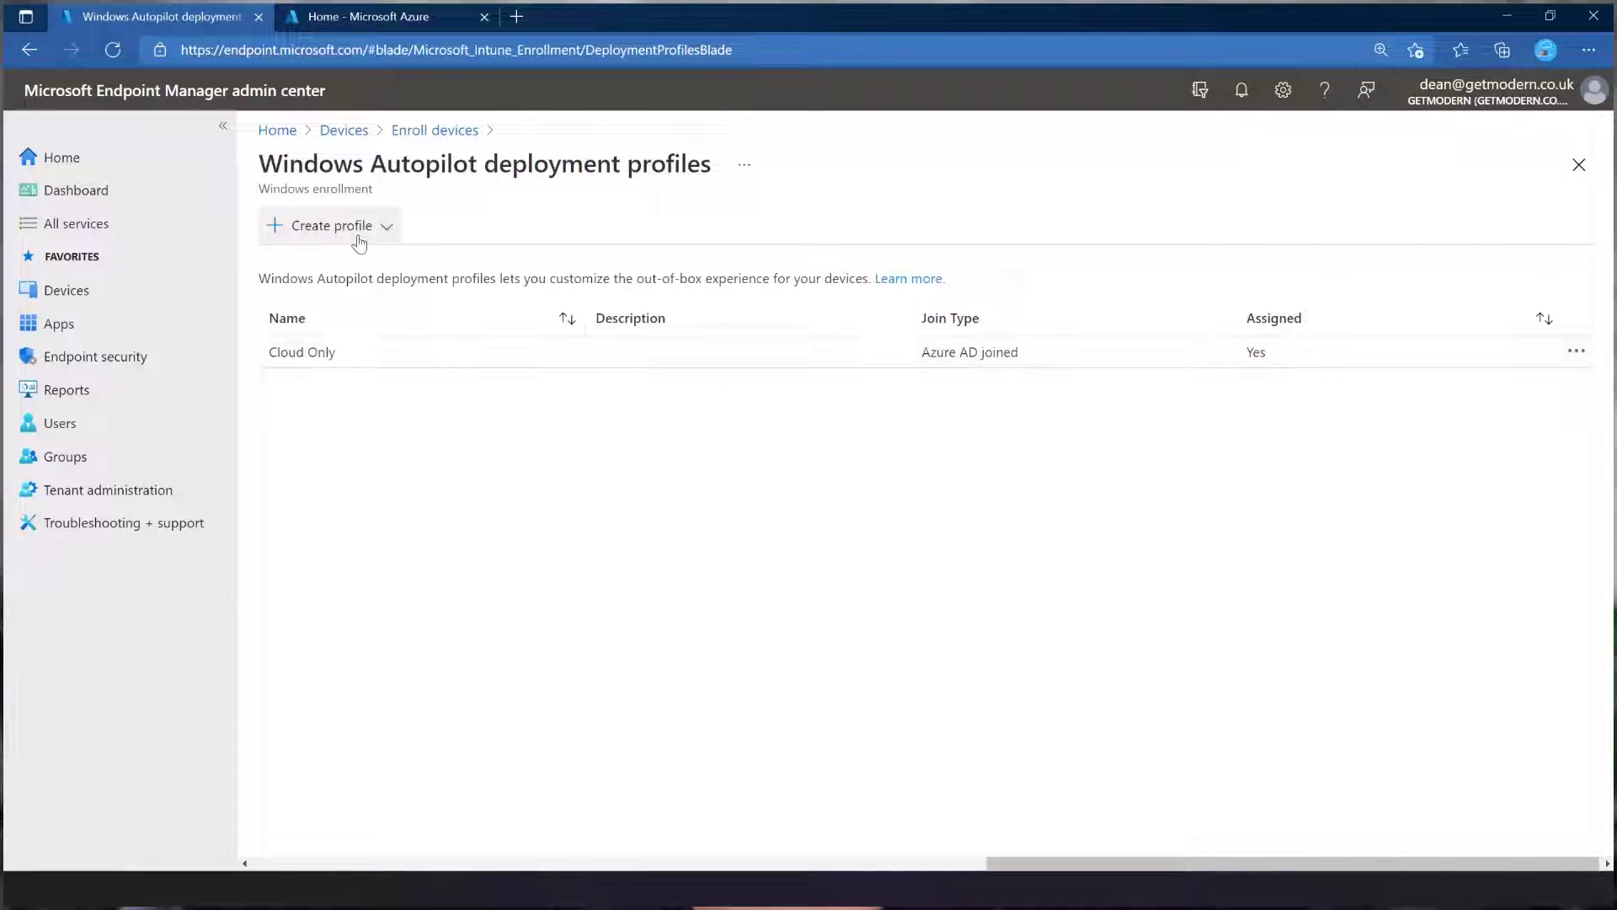
# Create a Windows PC deployment profile and name it 'Autopilot demo' on Basics
pyautogui.click(331, 225)
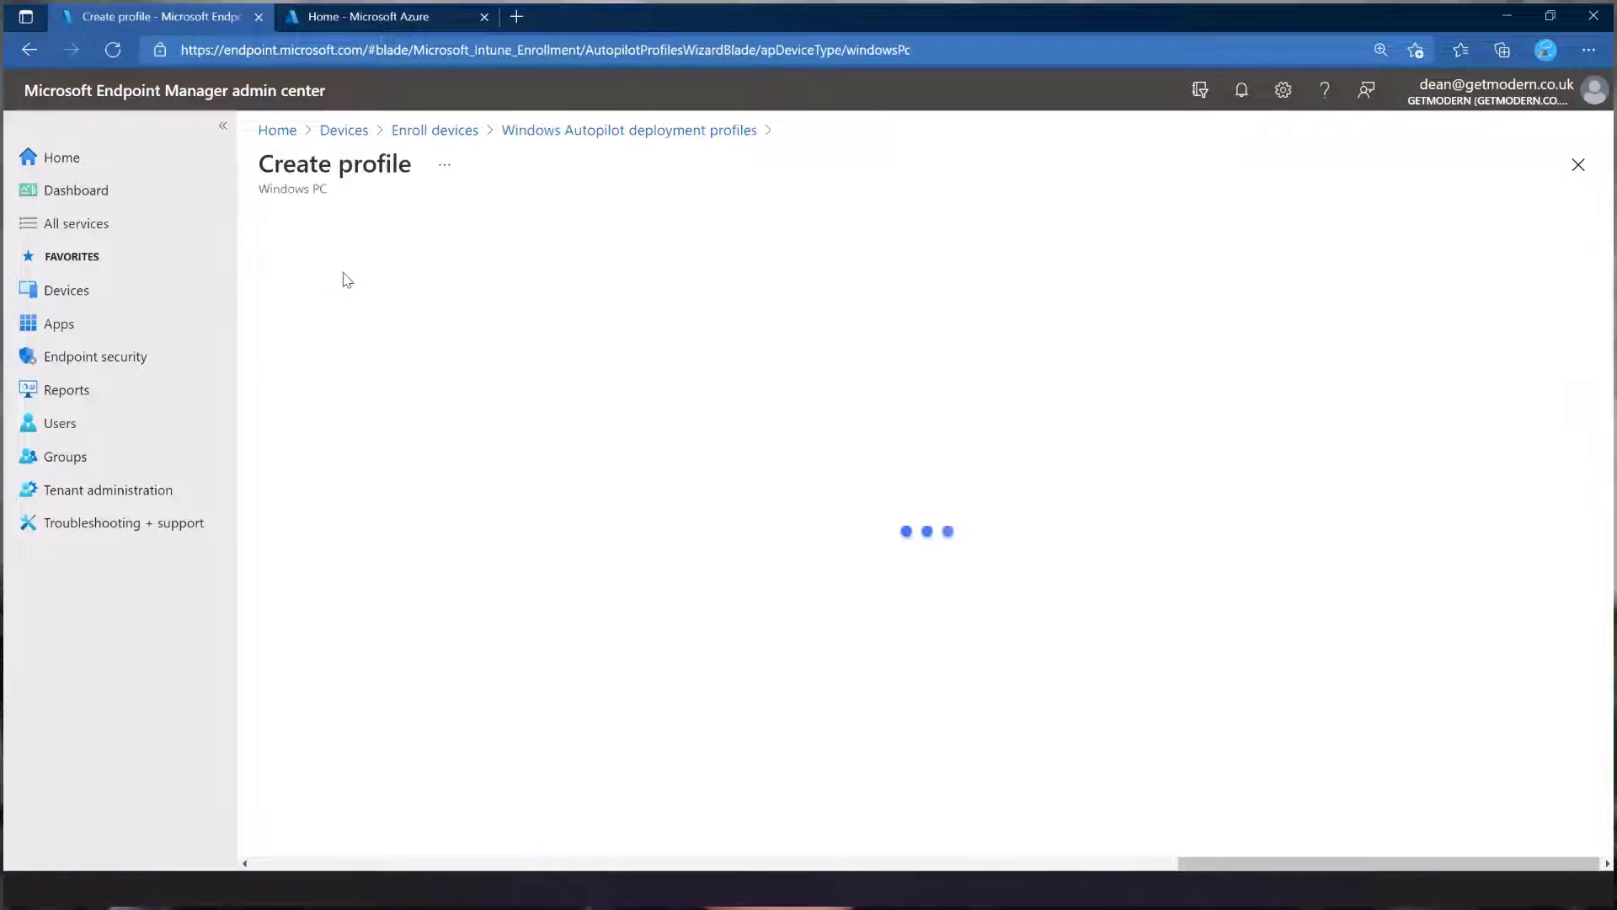
pyautogui.click(781, 289)
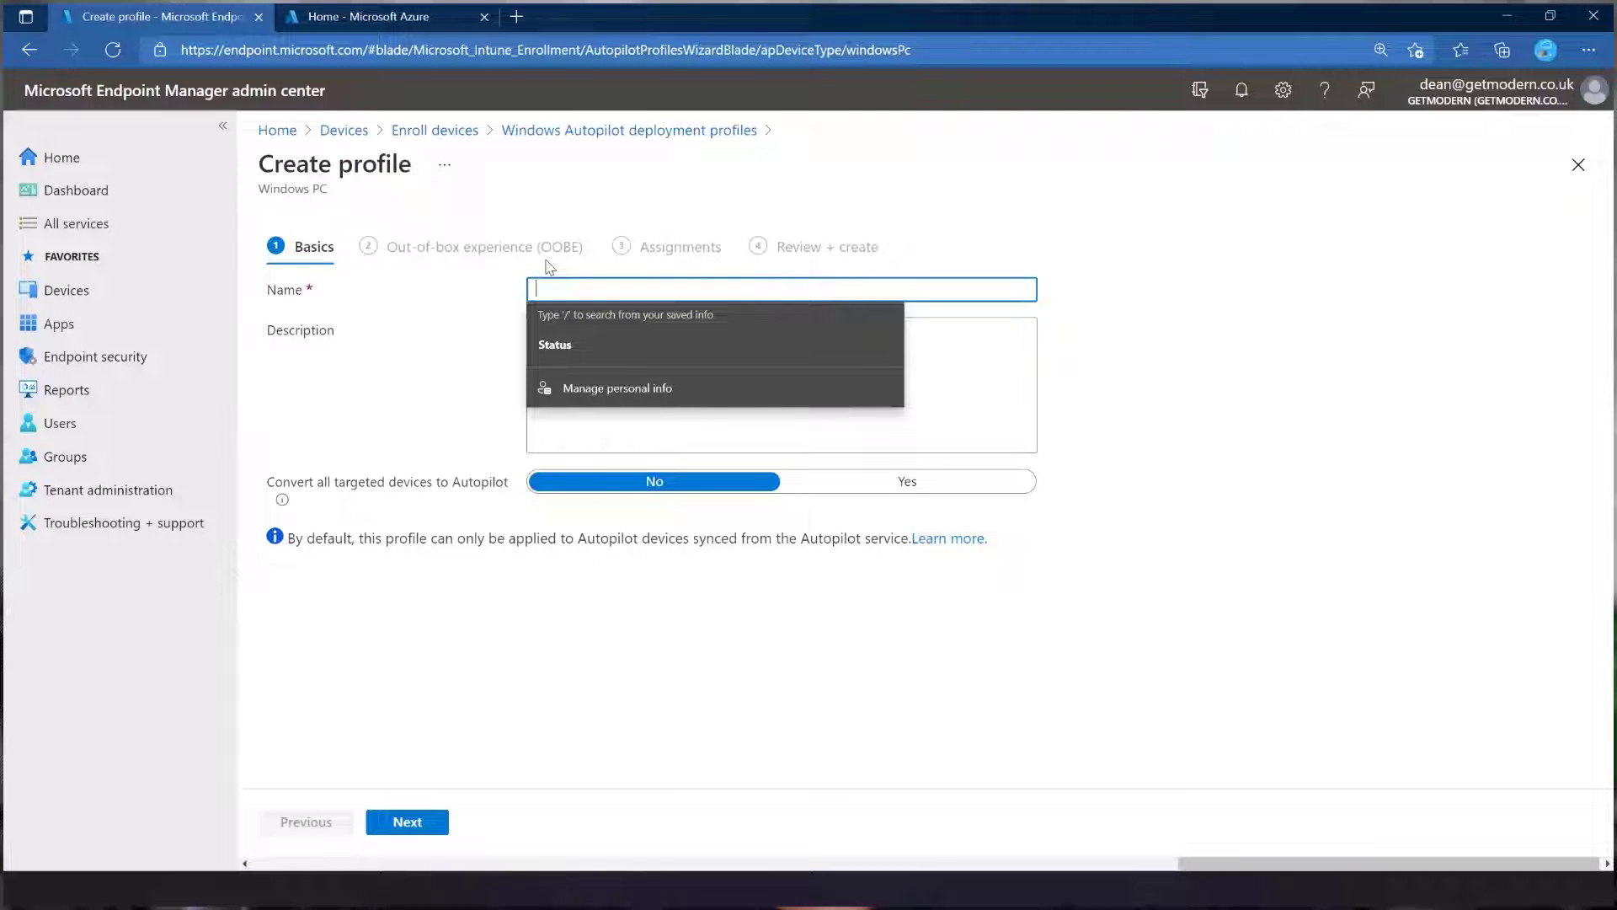
pyautogui.write('Autopilot p')
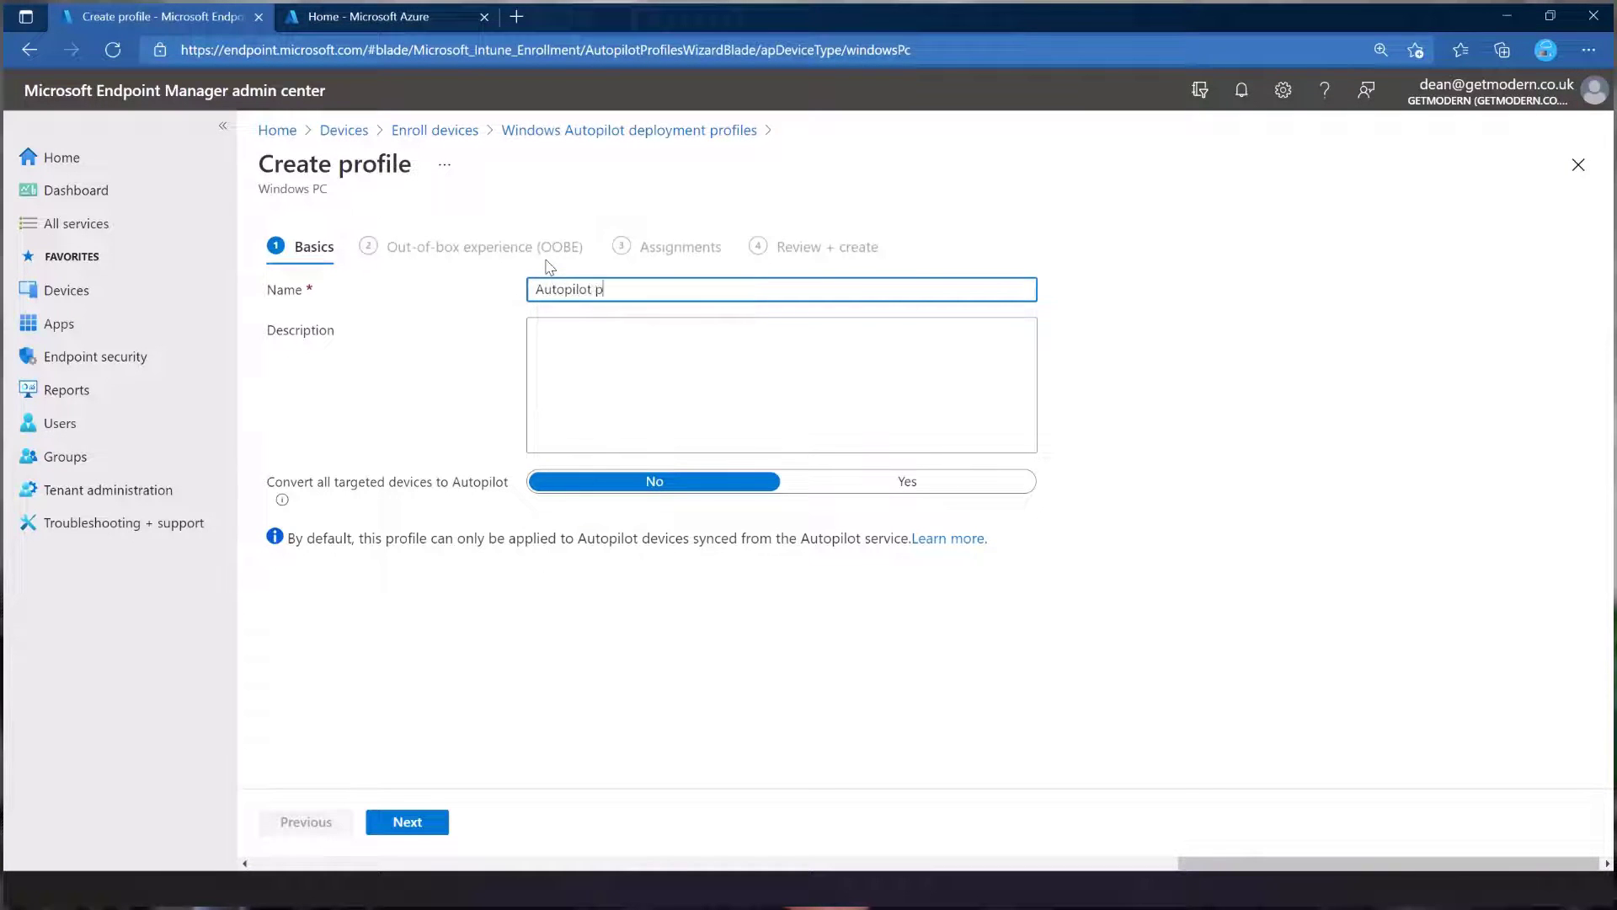
pyautogui.write('demo')
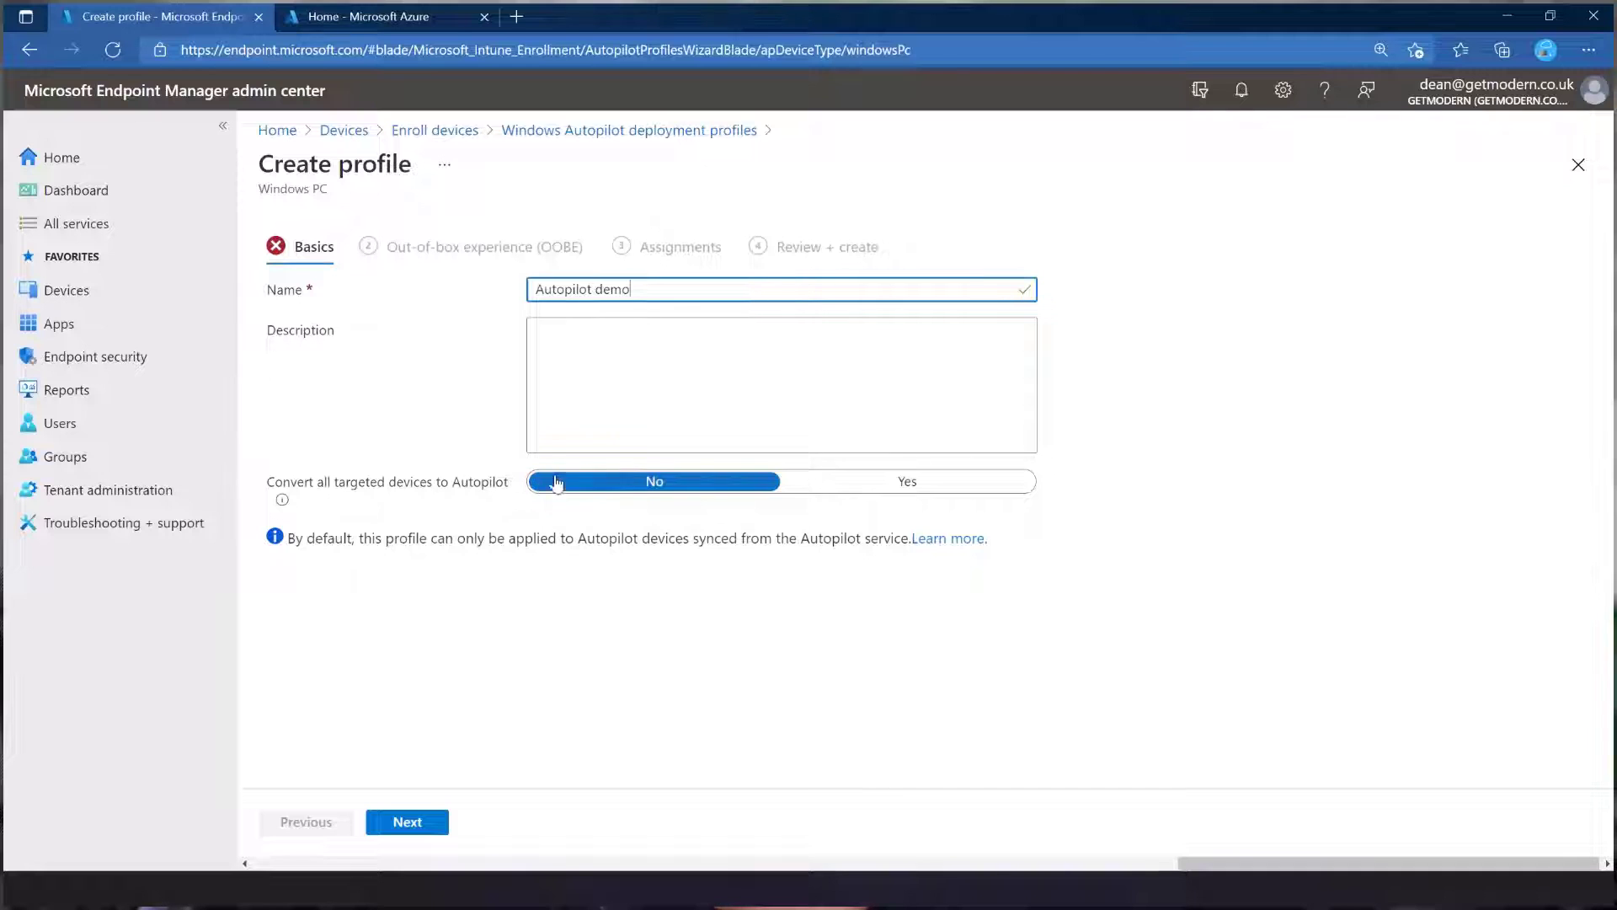
pyautogui.moveTo(708, 472)
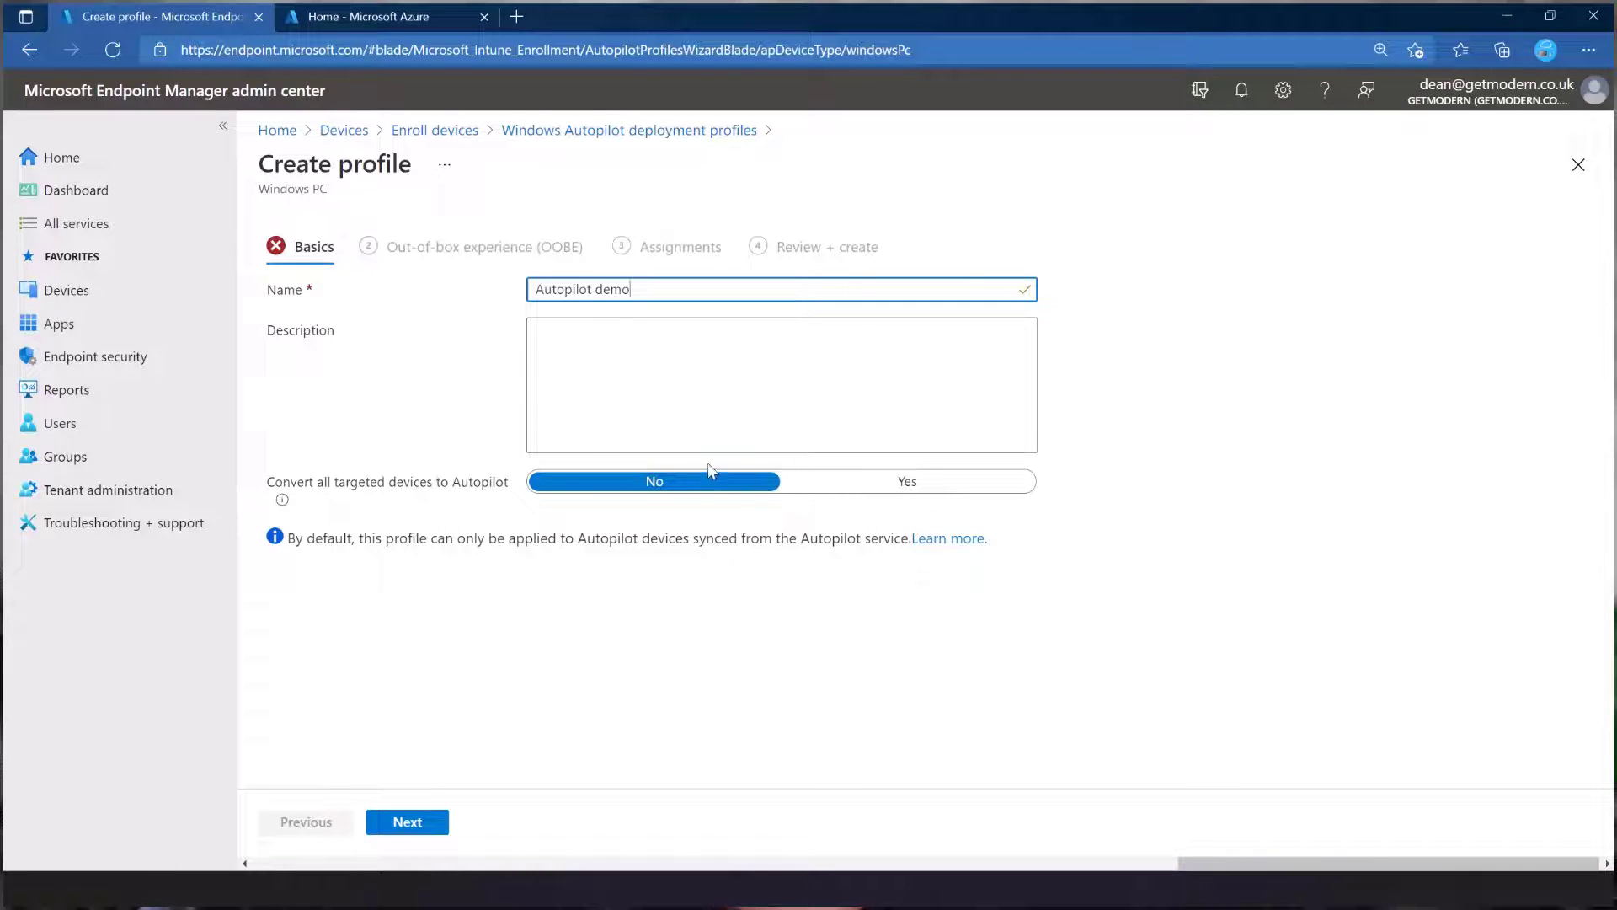
pyautogui.moveTo(633, 513)
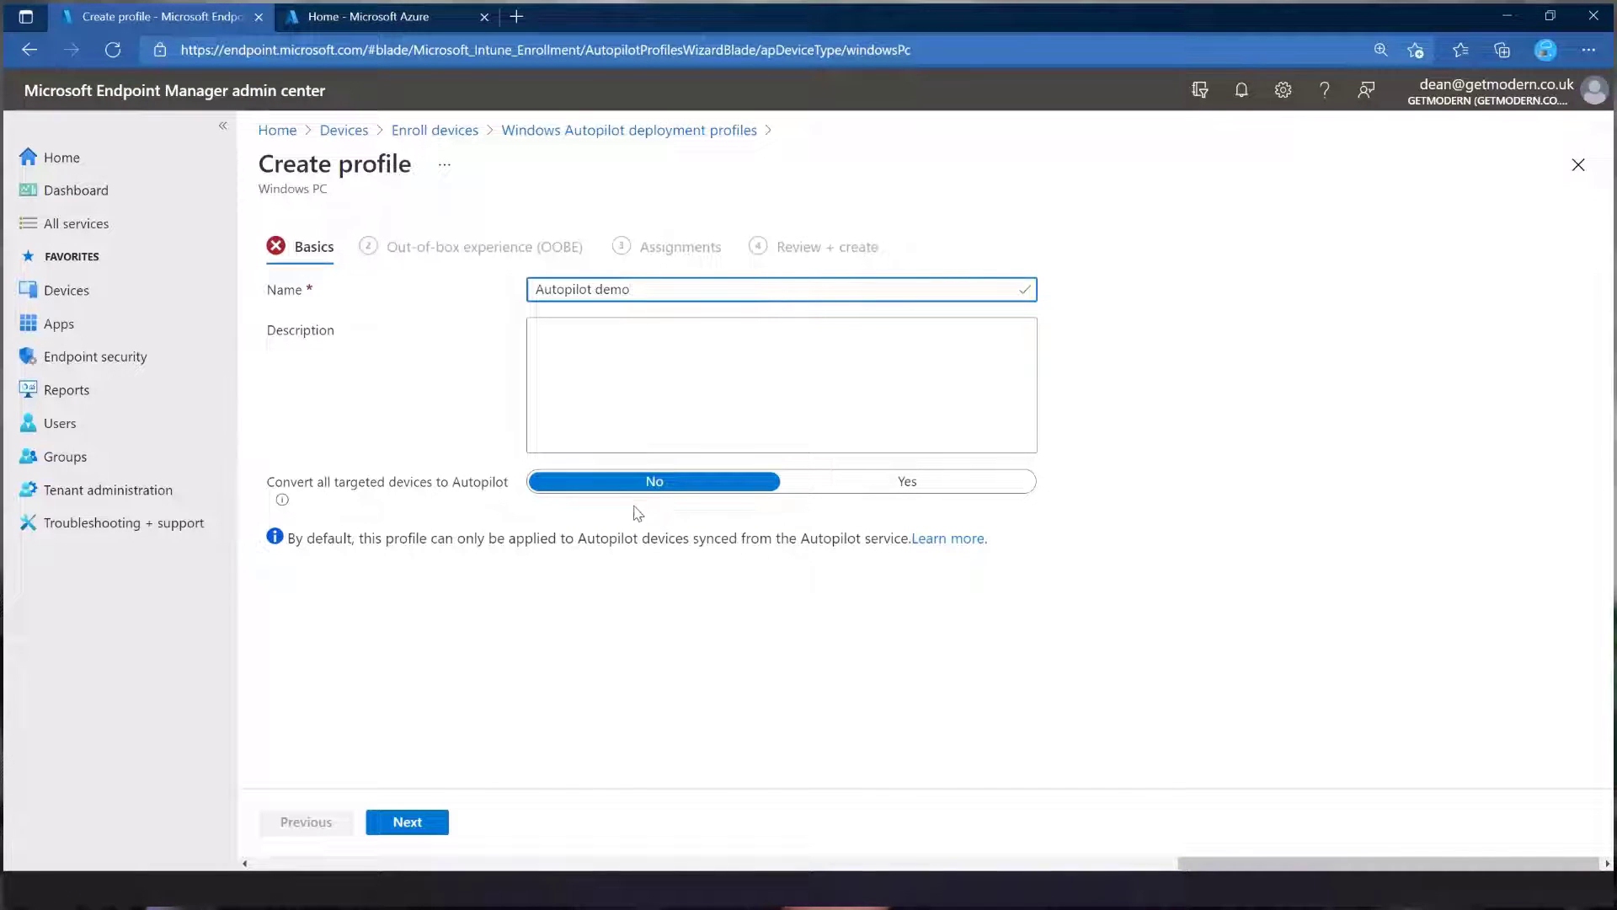
pyautogui.moveTo(580, 537)
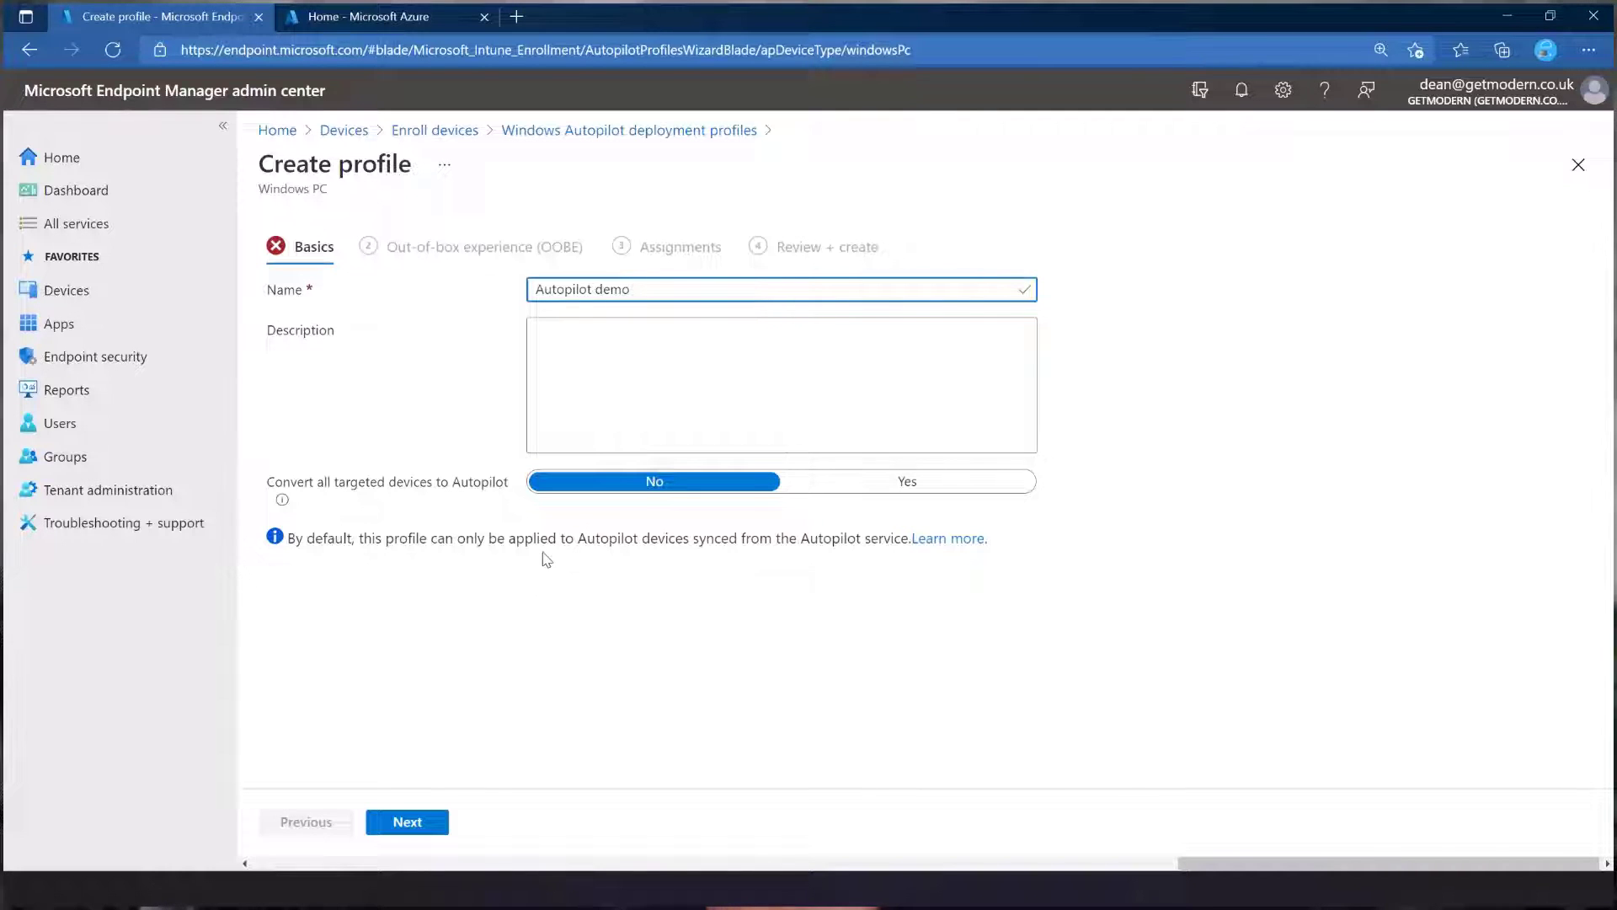
pyautogui.moveTo(349, 487)
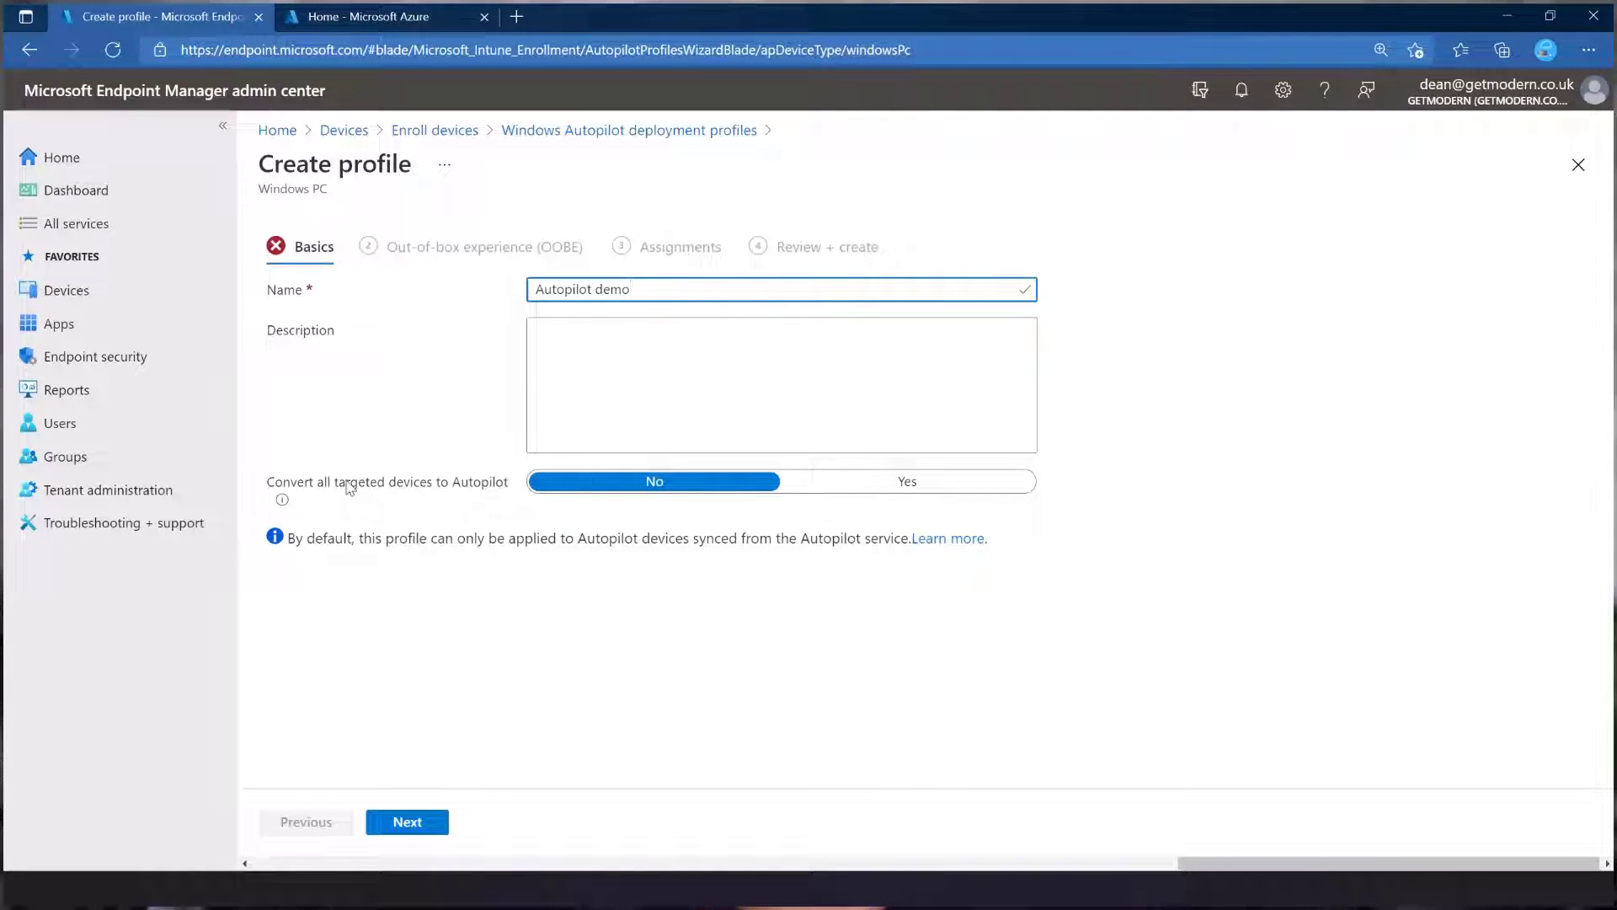